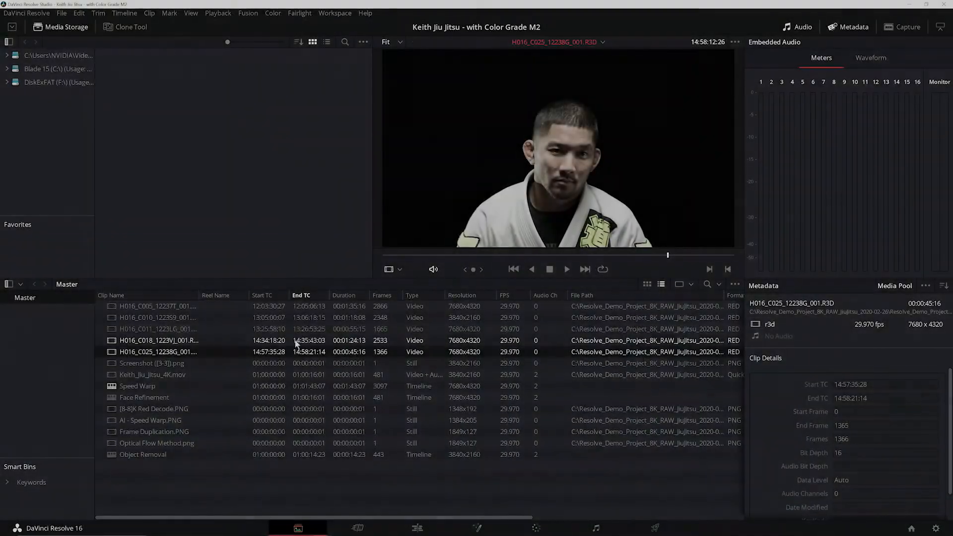
# Select the subject's R3D clip and review the project settings, viewing the eye image in full colour
pyautogui.click(158, 351)
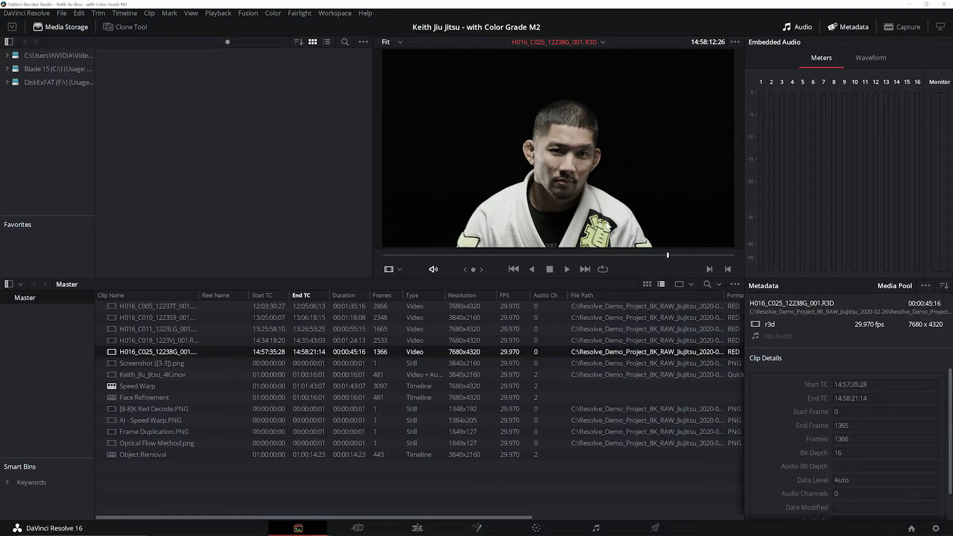
pyautogui.click(61, 13)
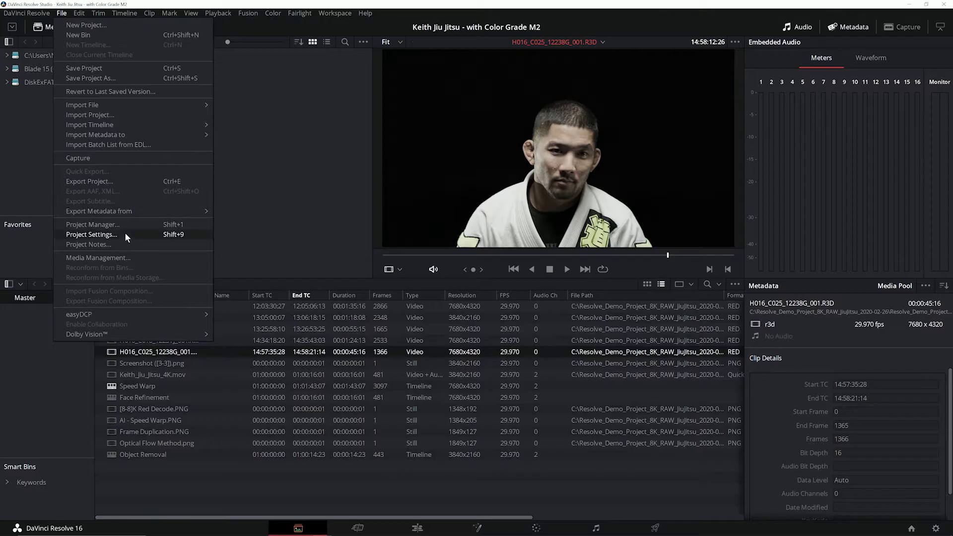
pyautogui.click(92, 234)
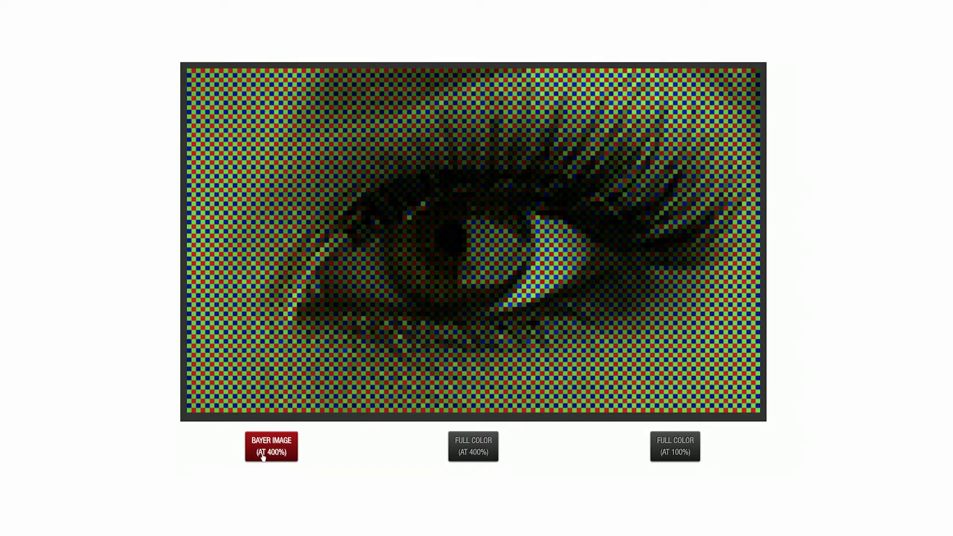
pyautogui.moveTo(398, 448)
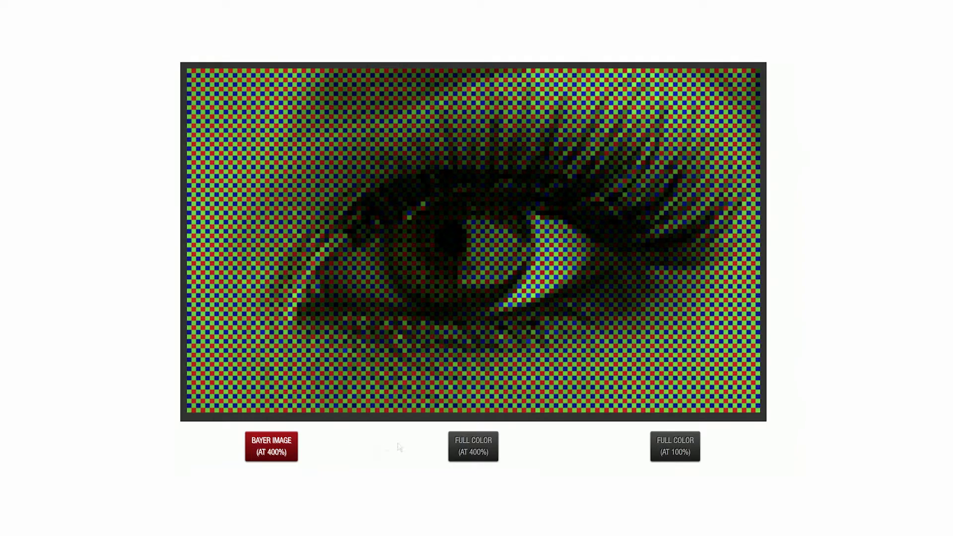
pyautogui.click(675, 445)
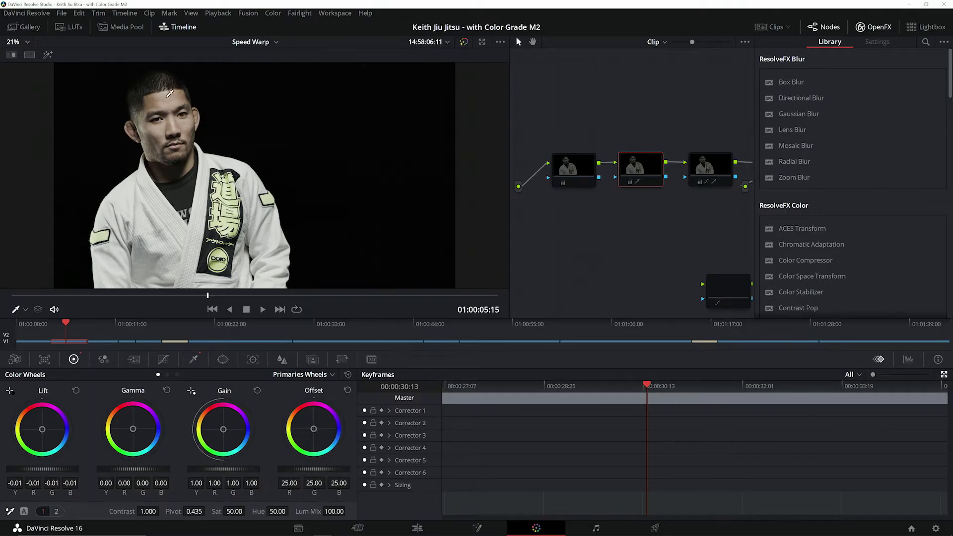
# Bring up DaVinci Resolve's system preferences to reach the Decode Options for R3D GPU decoding
pyautogui.click(26, 12)
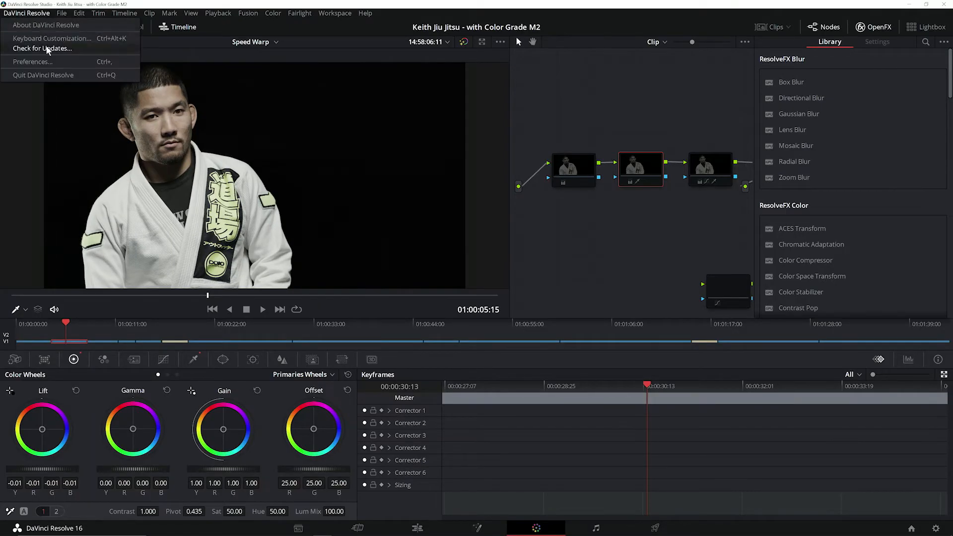
pyautogui.click(32, 61)
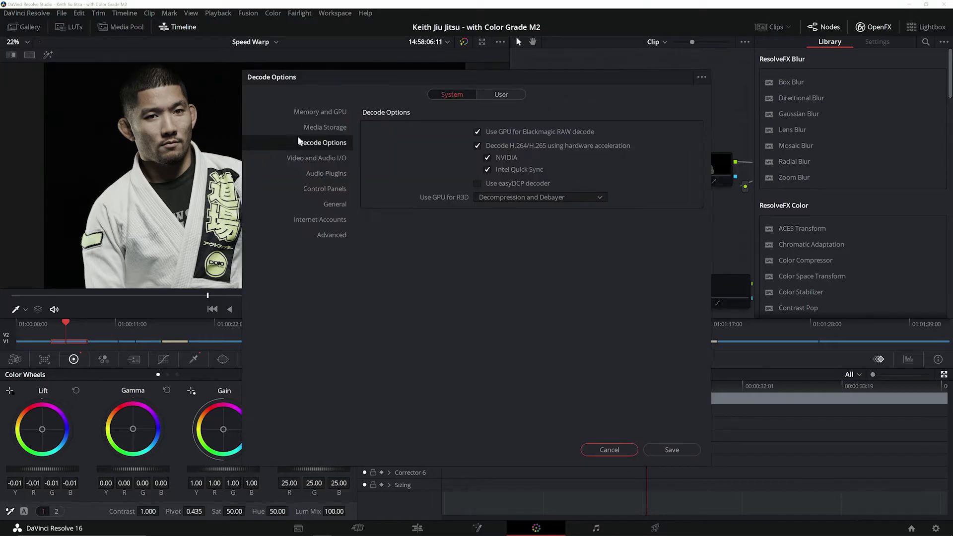
pyautogui.moveTo(476, 210)
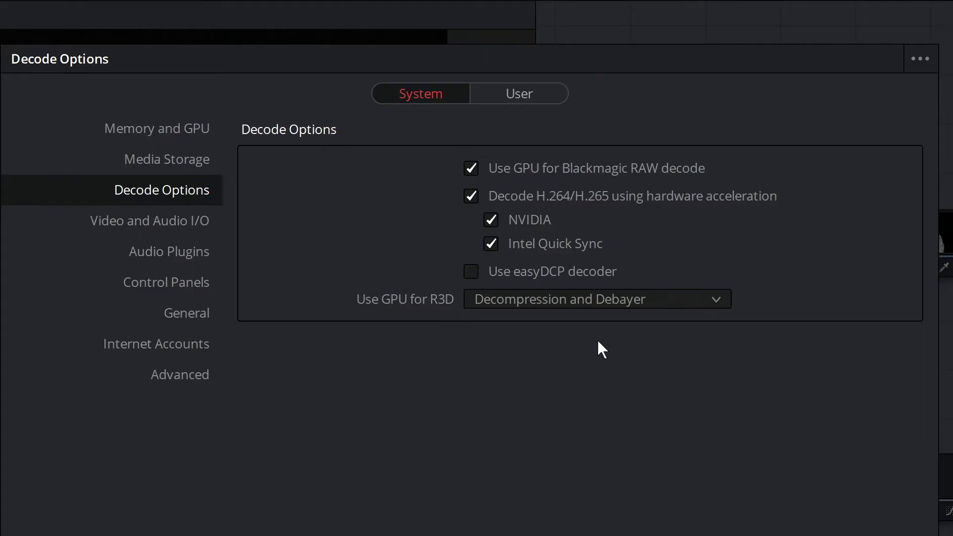
pyautogui.moveTo(623, 356)
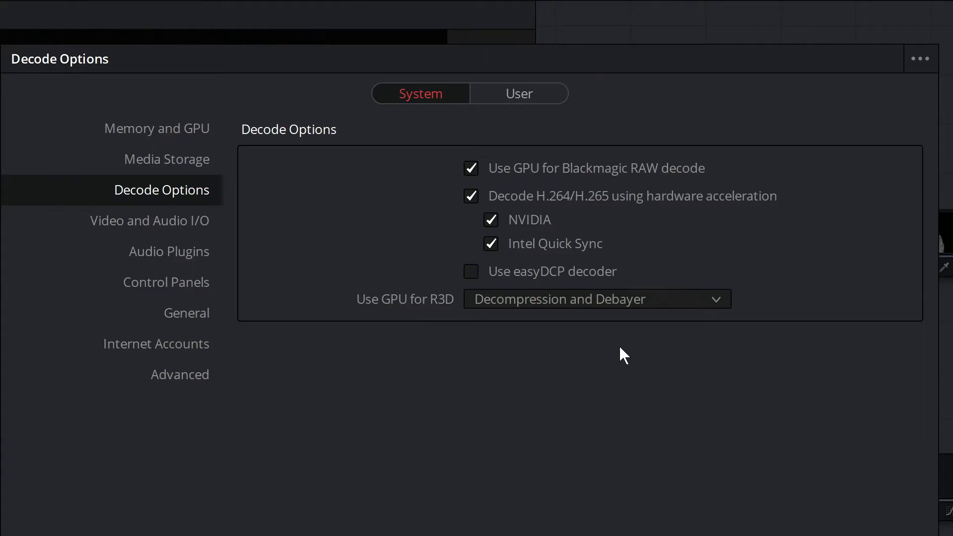
pyautogui.moveTo(641, 359)
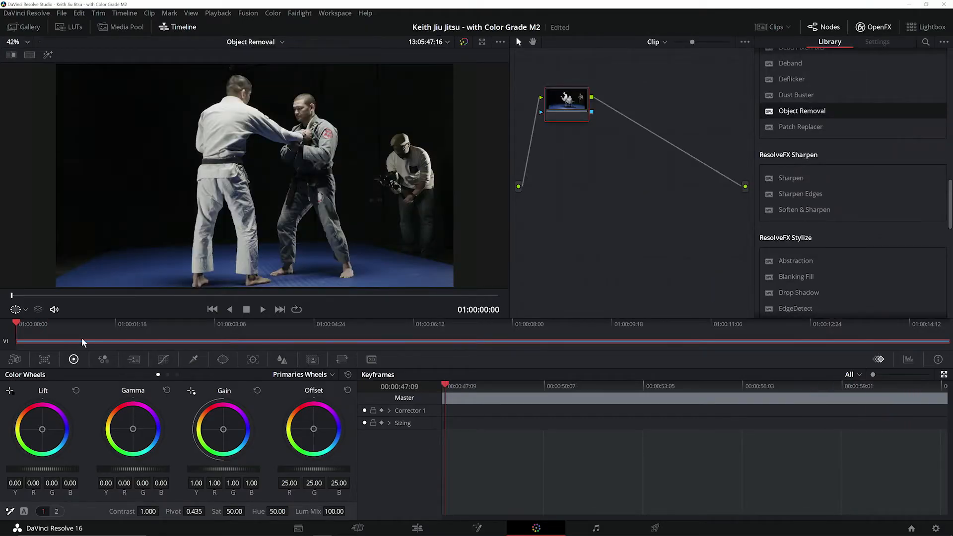
pyautogui.moveTo(229, 240)
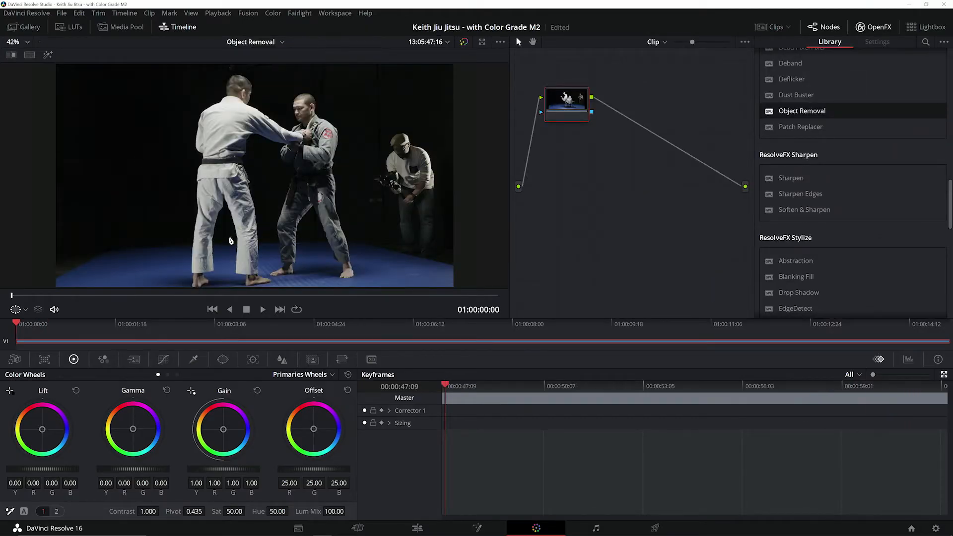
pyautogui.click(364, 329)
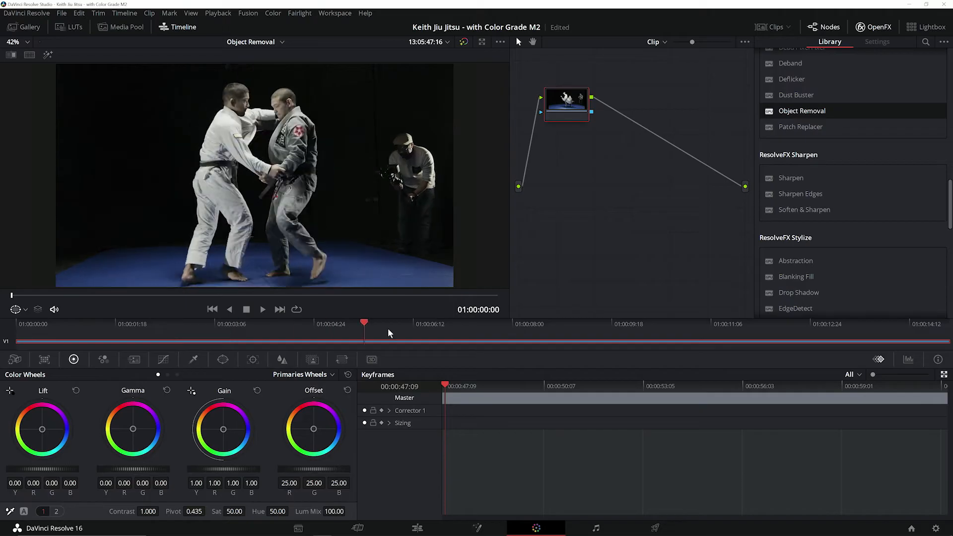
pyautogui.click(627, 323)
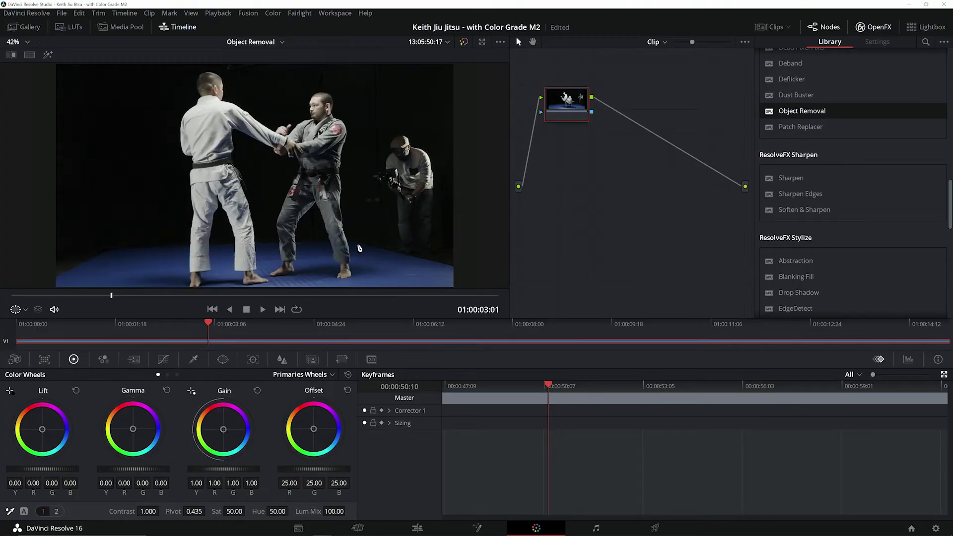
pyautogui.moveTo(412, 250)
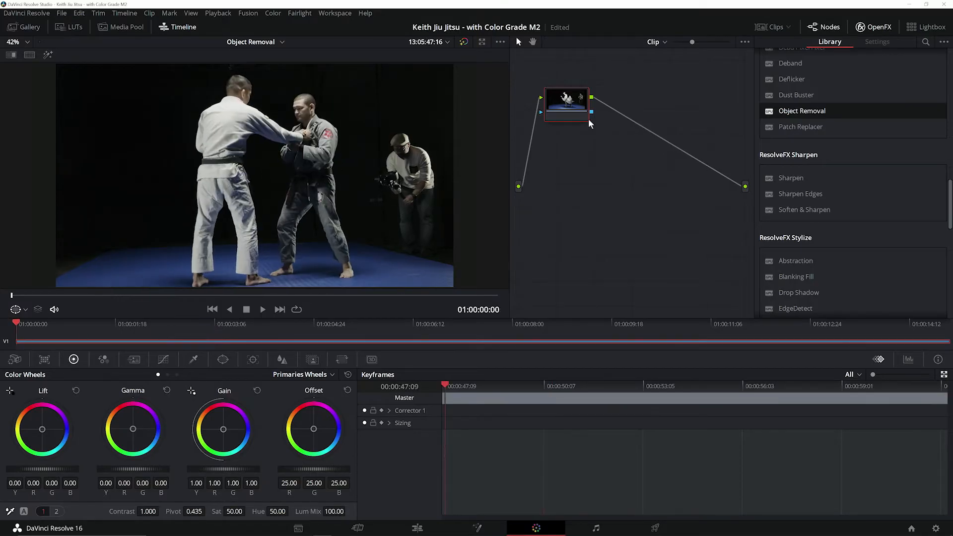
# Add a serial node and draw a freeform polygon window around the cameraman, ready for tracking
pyautogui.rightClick(567, 103)
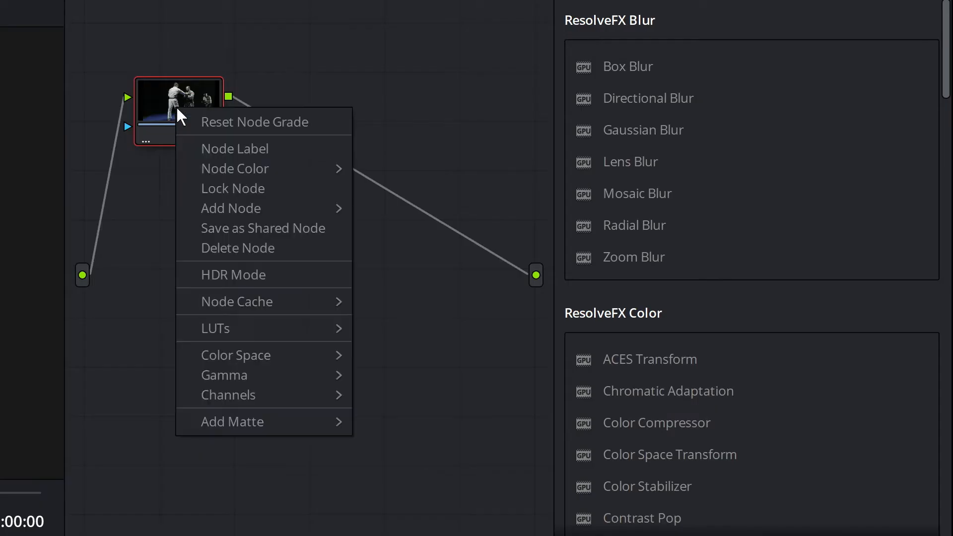
pyautogui.moveTo(251, 208)
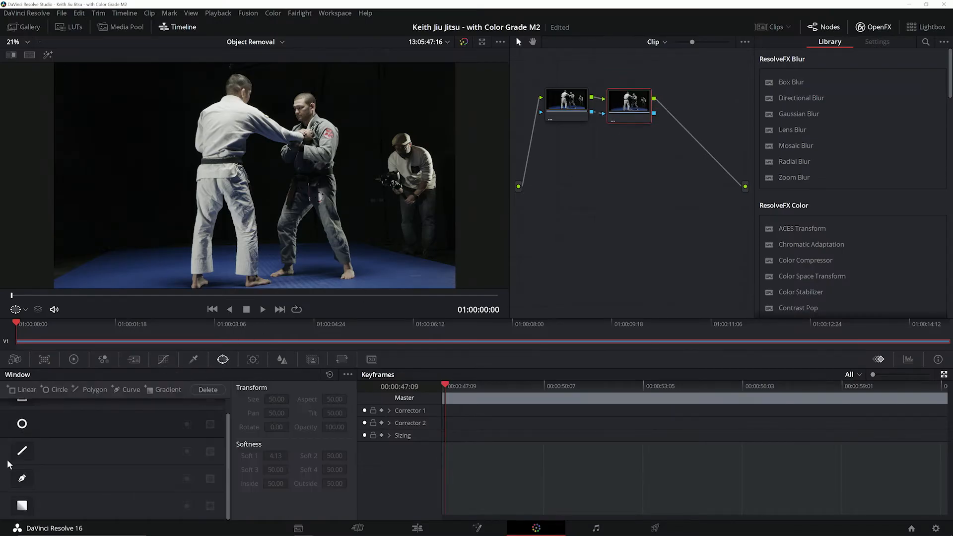
pyautogui.click(23, 478)
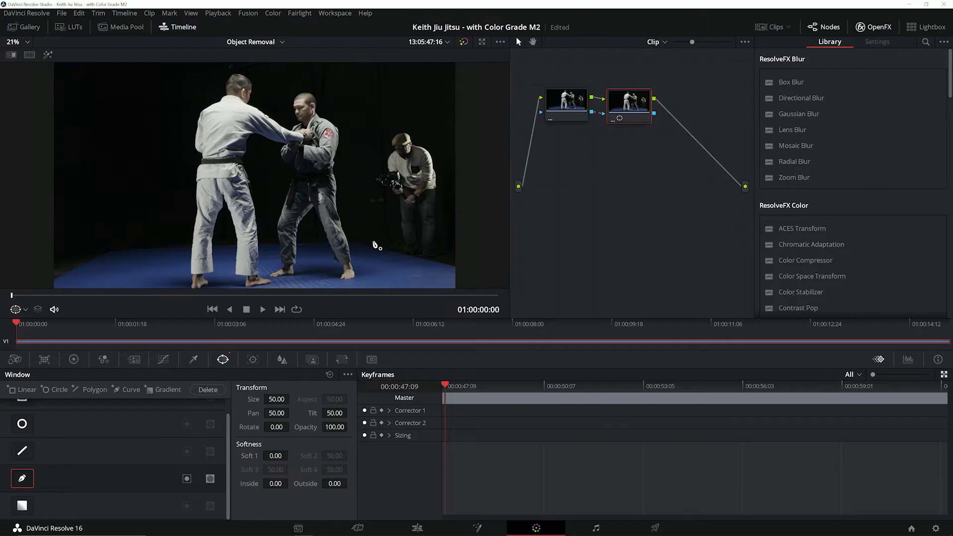
pyautogui.click(448, 155)
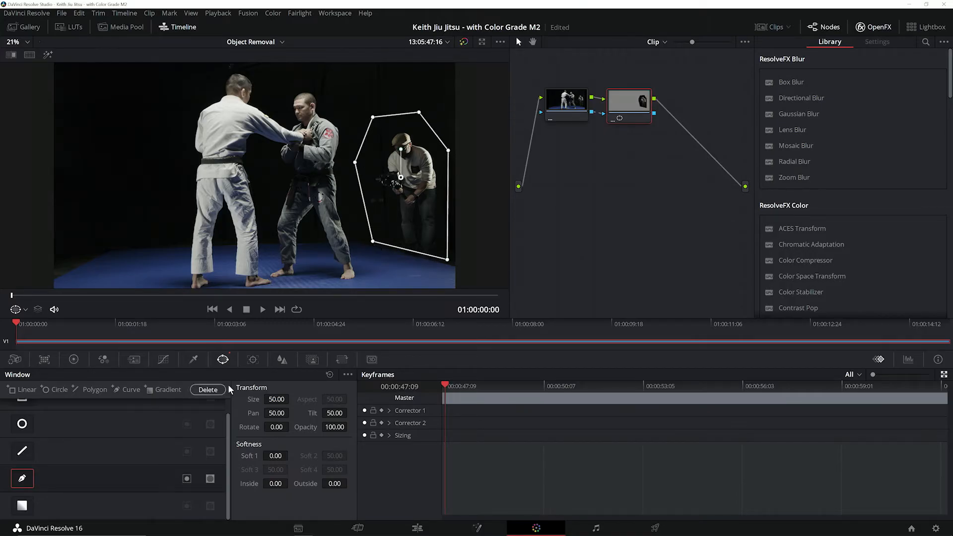
pyautogui.click(251, 360)
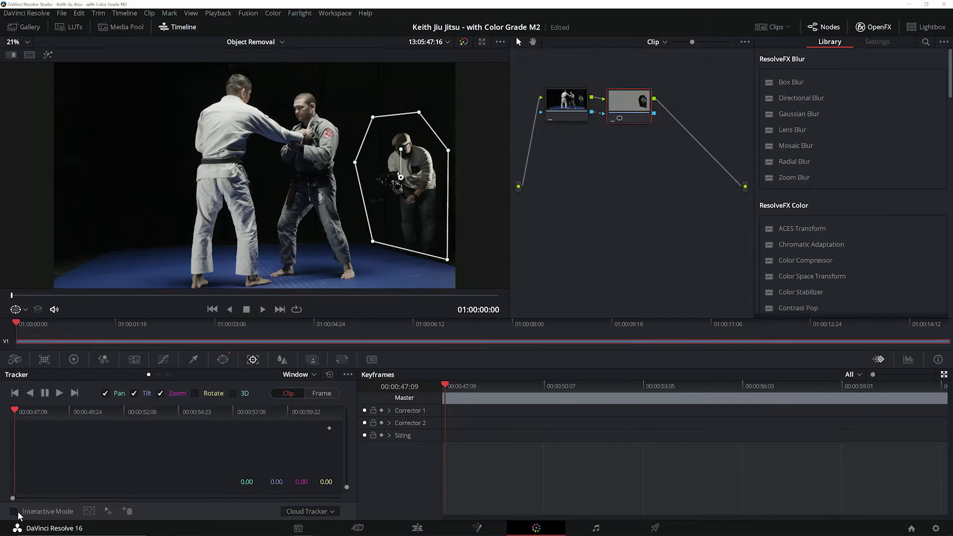
# Track the cameraman's window forward to the clip's end using interactive mode with inserted points
pyautogui.click(13, 512)
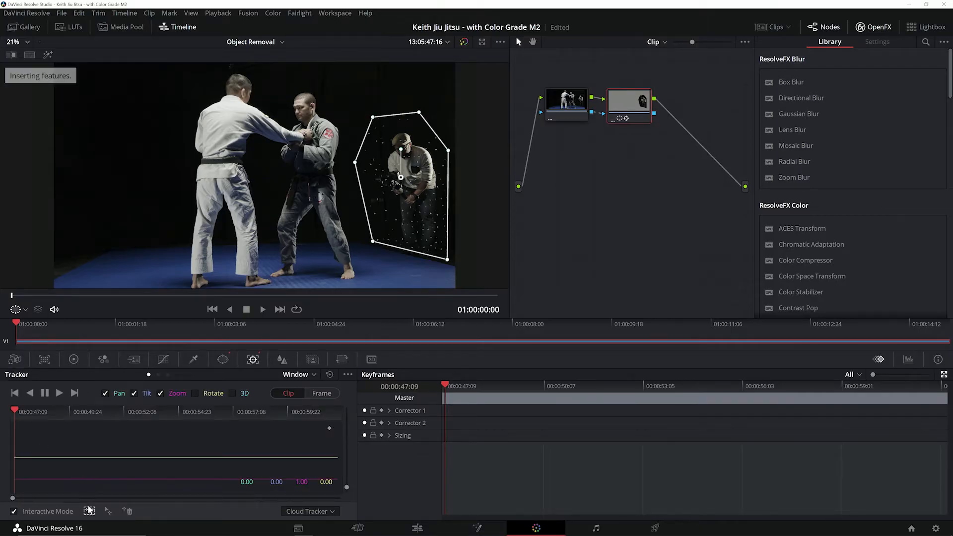
pyautogui.click(59, 394)
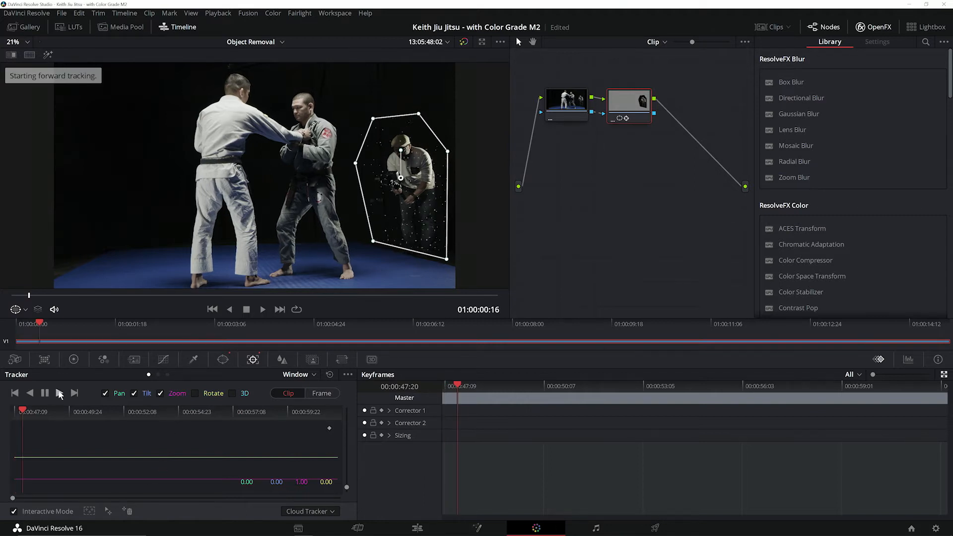
pyautogui.click(59, 393)
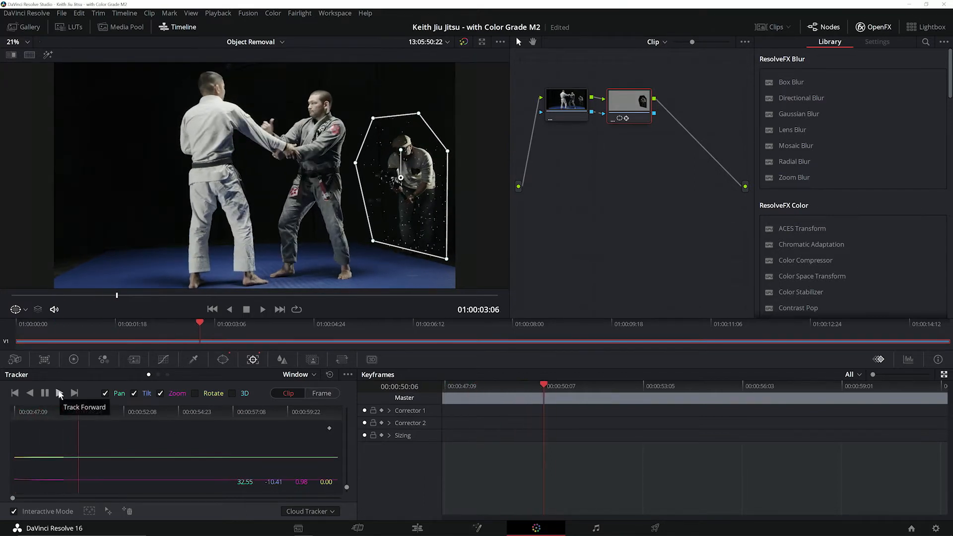
pyautogui.click(59, 393)
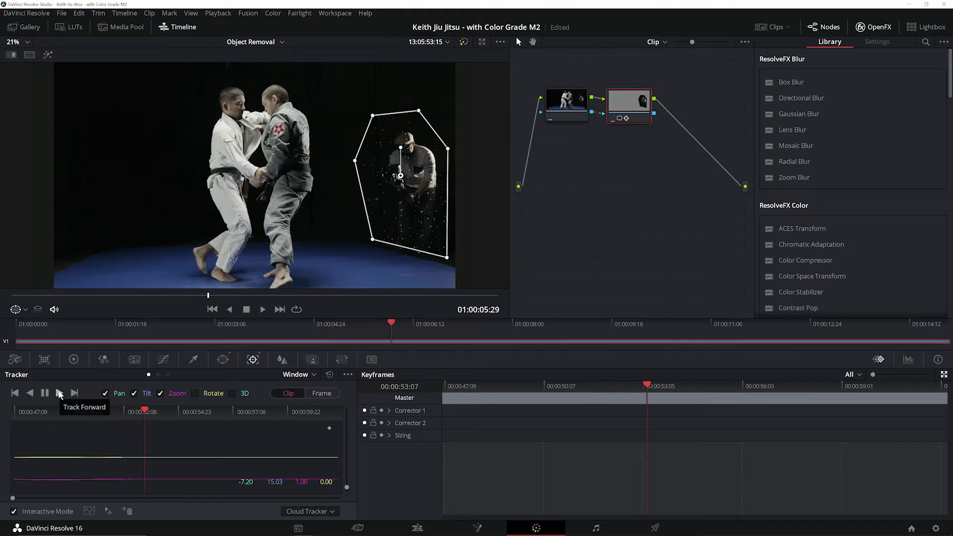
pyautogui.click(58, 393)
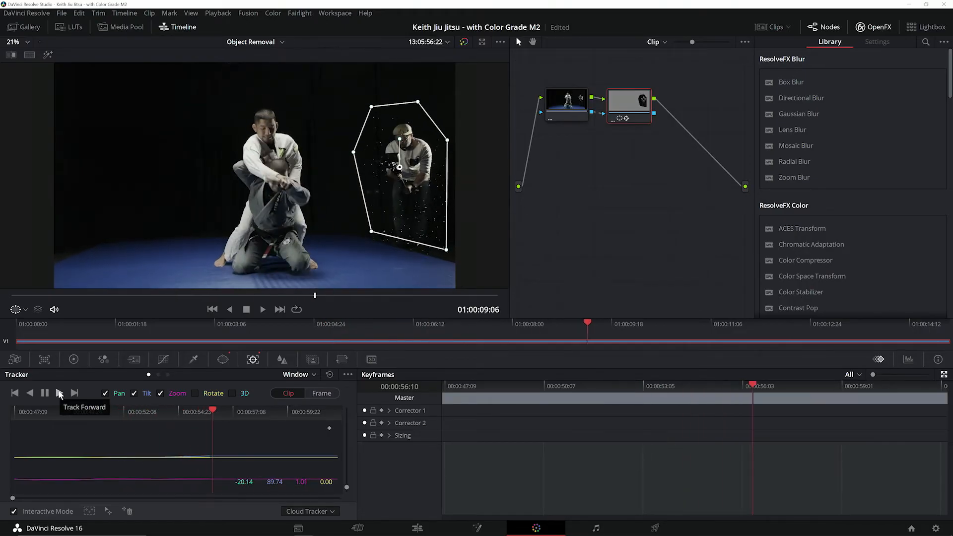
pyautogui.click(59, 393)
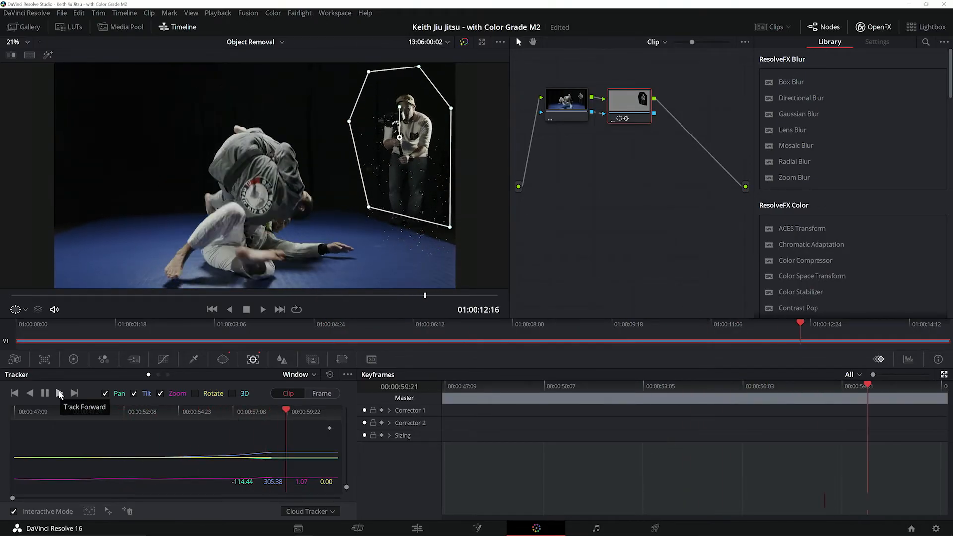
pyautogui.click(58, 393)
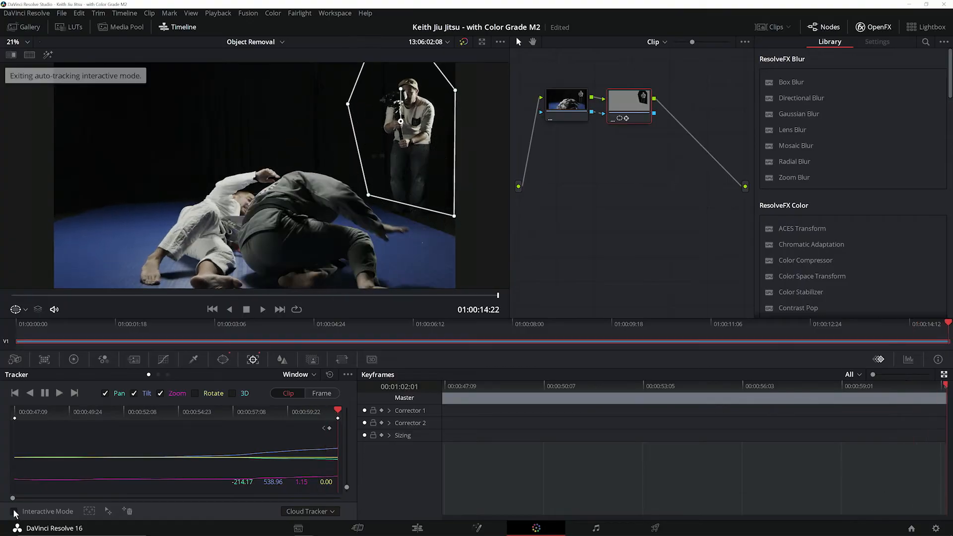
pyautogui.click(12, 511)
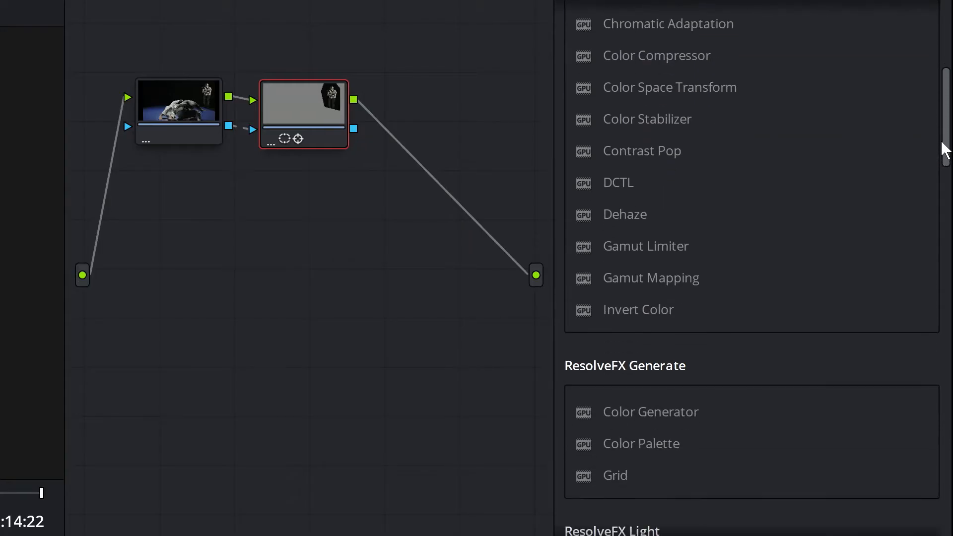
# Switch the Object Removal blend mode to Adaptive Blend so the cameraman disappears from the shot
pyautogui.scroll(-3)
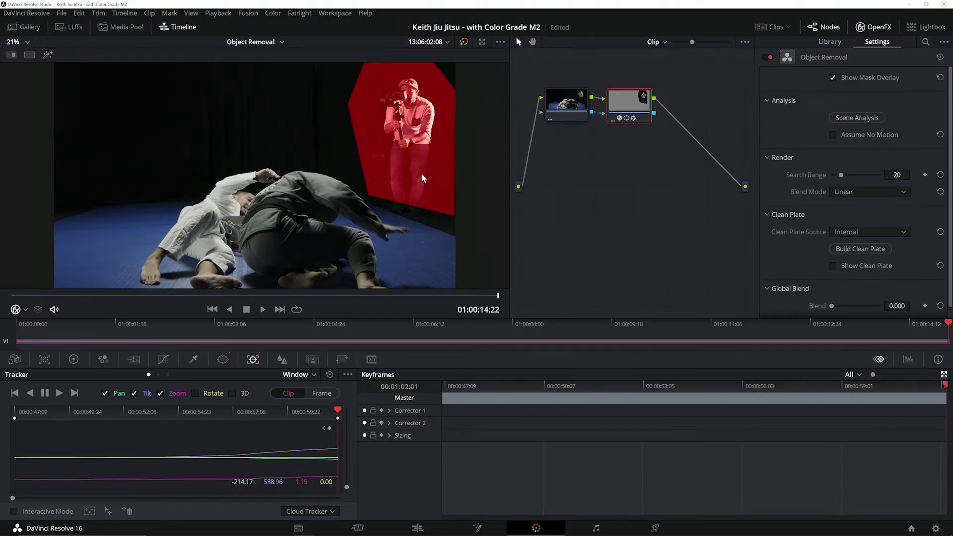
pyautogui.moveTo(886, 335)
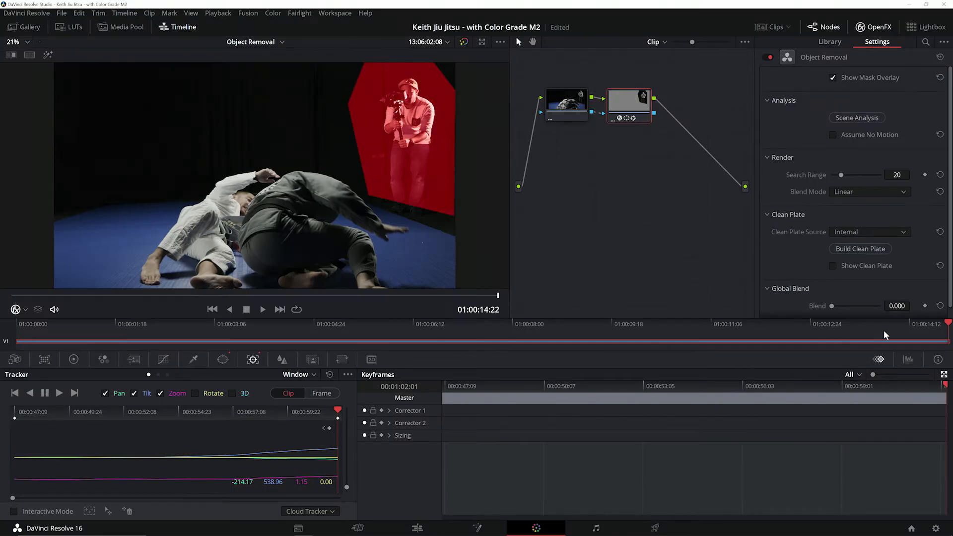
pyautogui.click(471, 324)
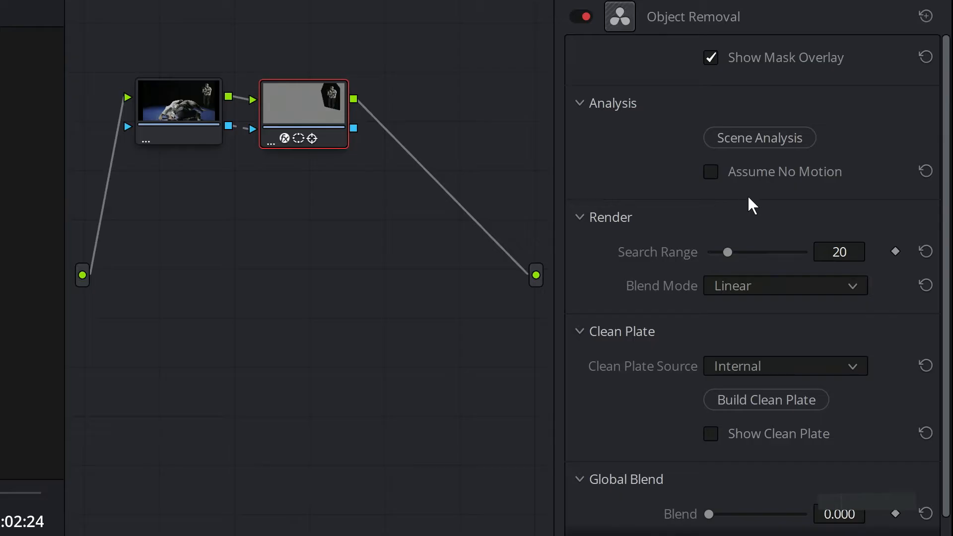
pyautogui.click(710, 172)
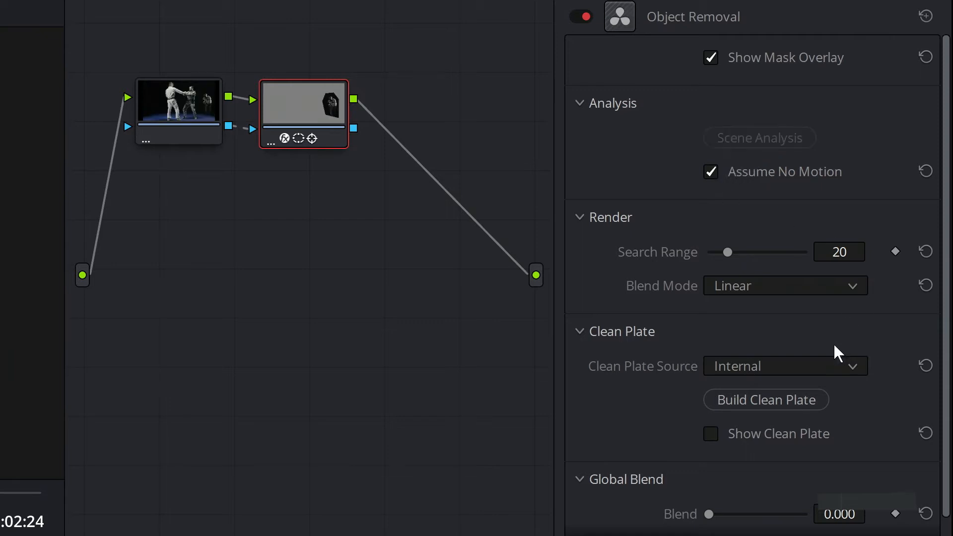
pyautogui.click(785, 285)
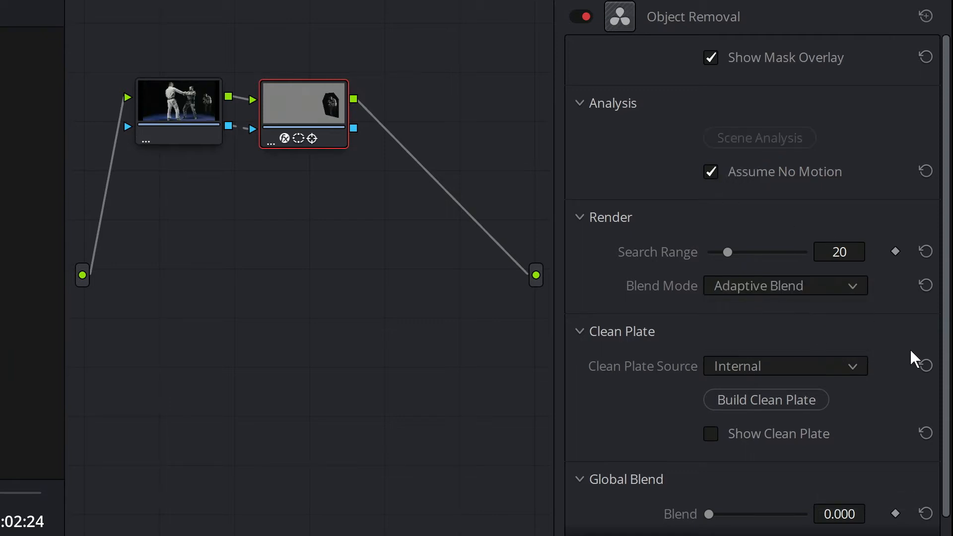
pyautogui.click(710, 58)
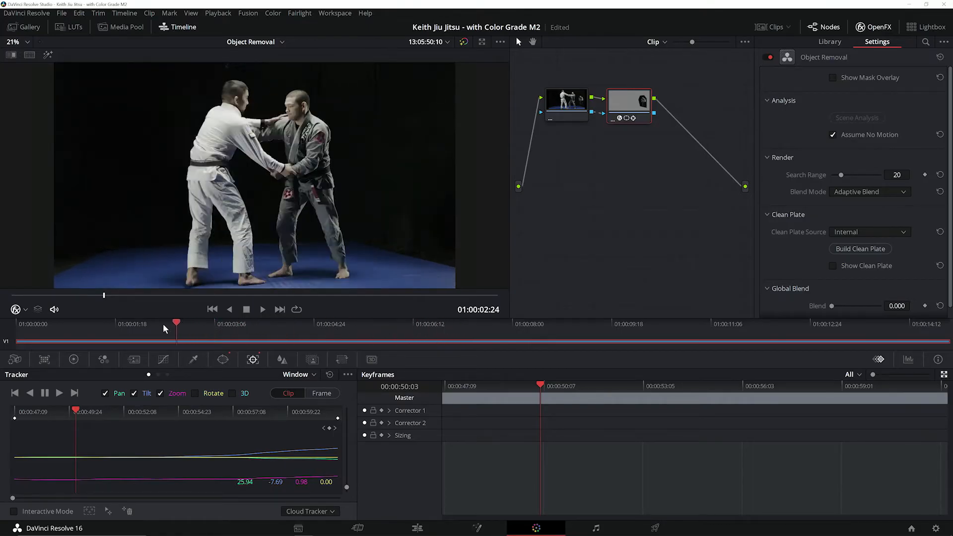
# Preview other moments of the cleaned-up clip to confirm the cameraman is gone
pyautogui.click(524, 324)
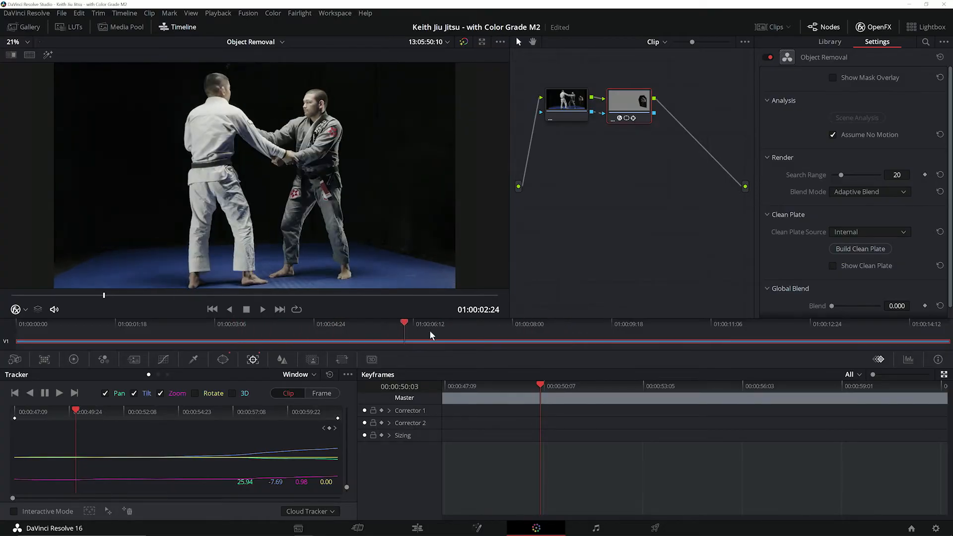
pyautogui.click(616, 323)
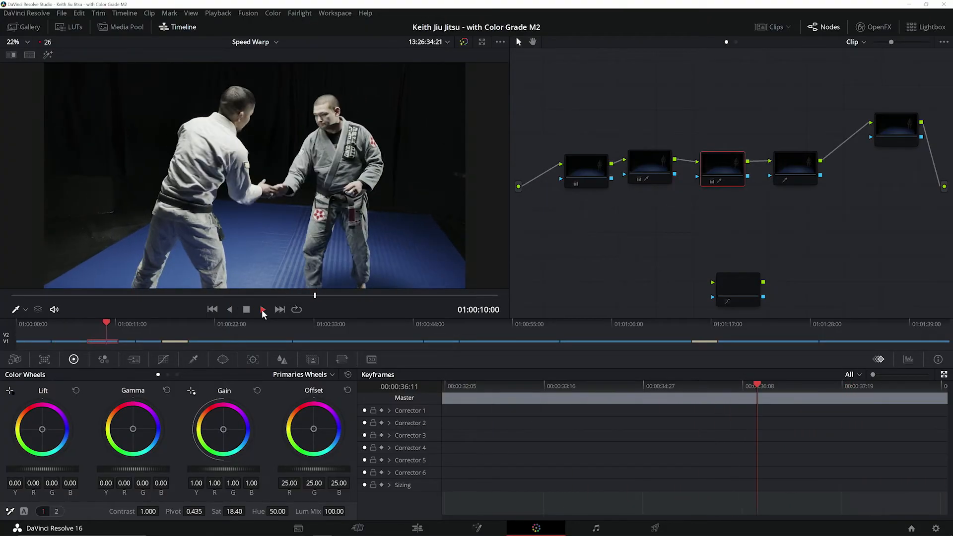
# Play the Speed Warp clip to review its retimed motion
pyautogui.click(262, 310)
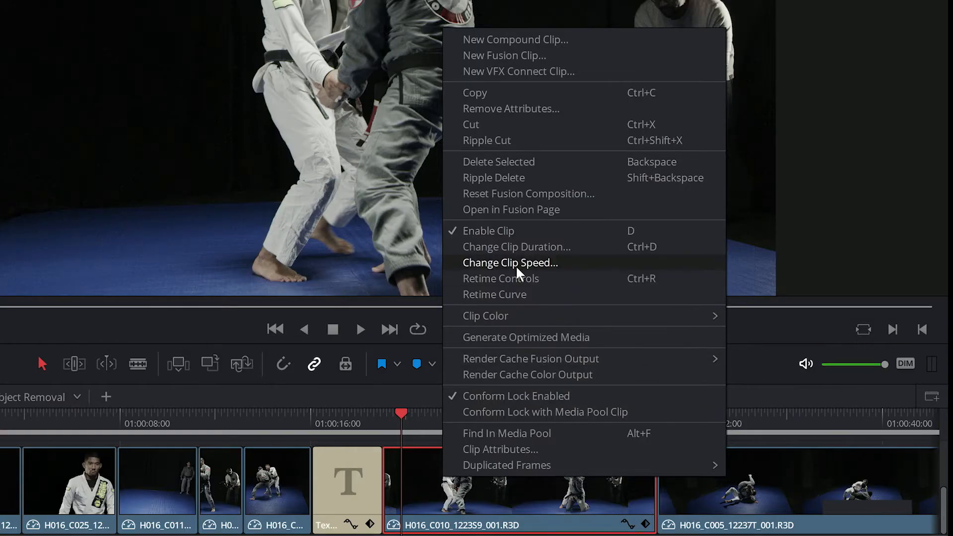
# Play back the Retiming timeline's FinalOutput.mov clip to review its motion
pyautogui.click(510, 262)
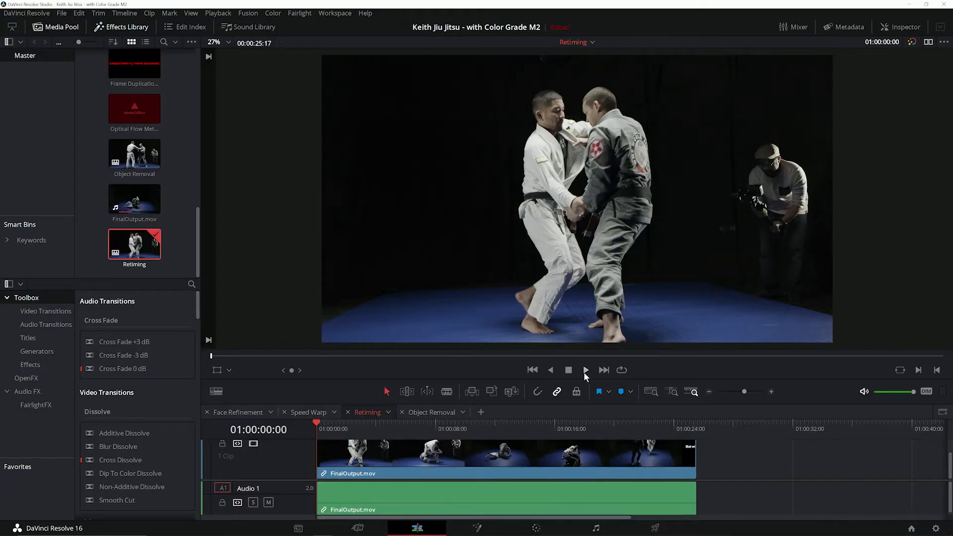
pyautogui.click(585, 370)
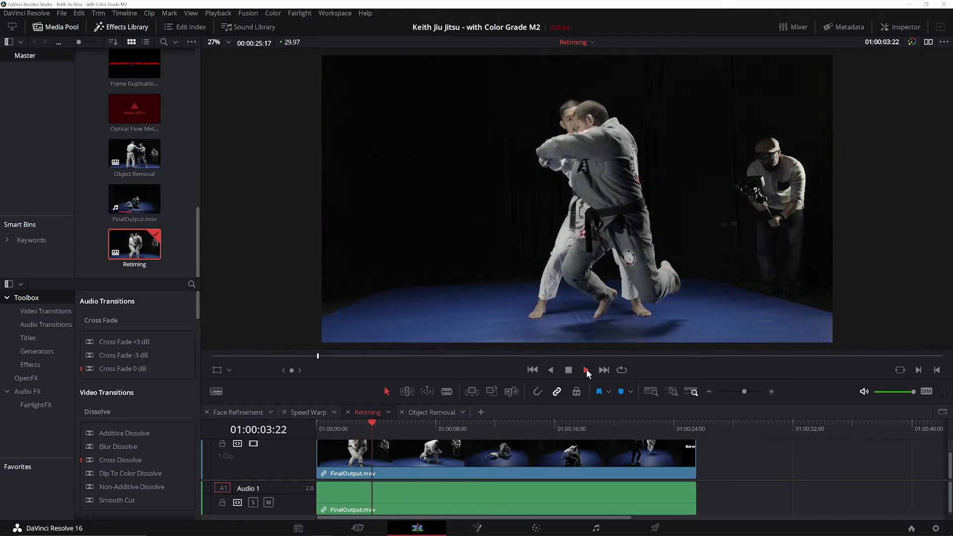
pyautogui.click(586, 370)
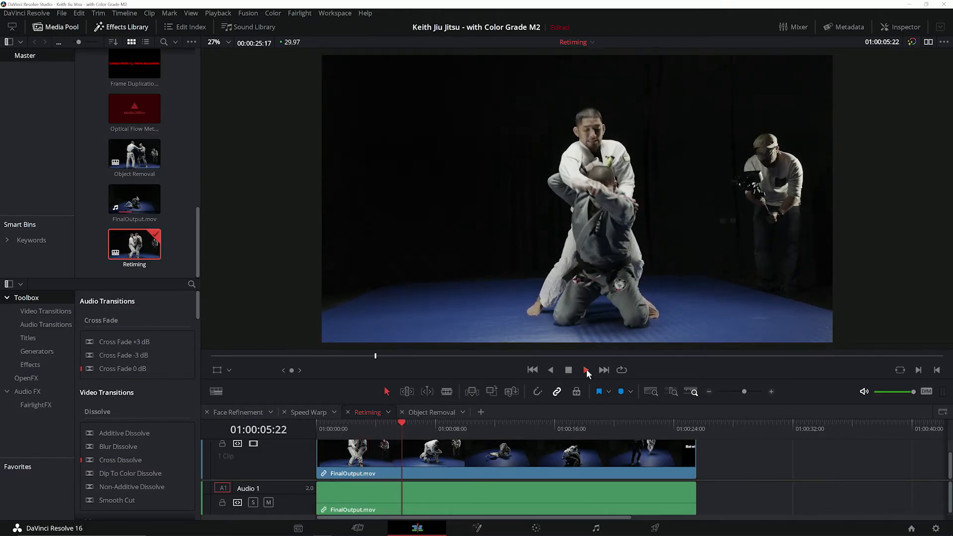
pyautogui.click(586, 369)
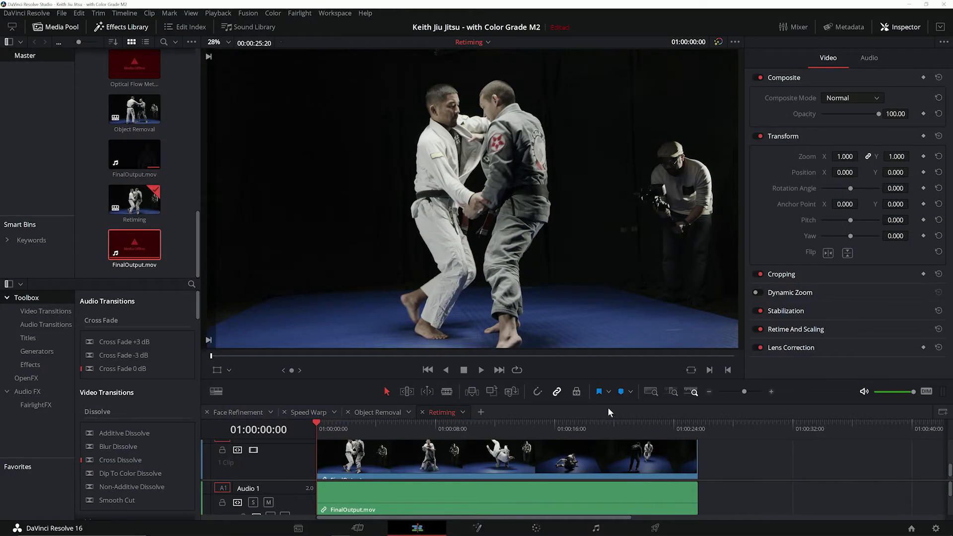
# Show the Face Refinement clip of the fighter in a white gi with its node graph
pyautogui.click(480, 369)
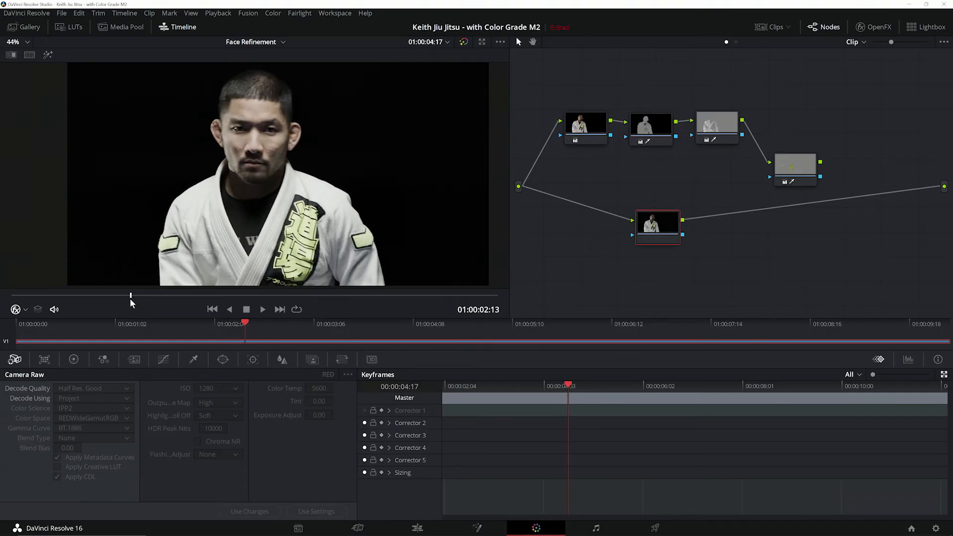
pyautogui.moveTo(128, 299)
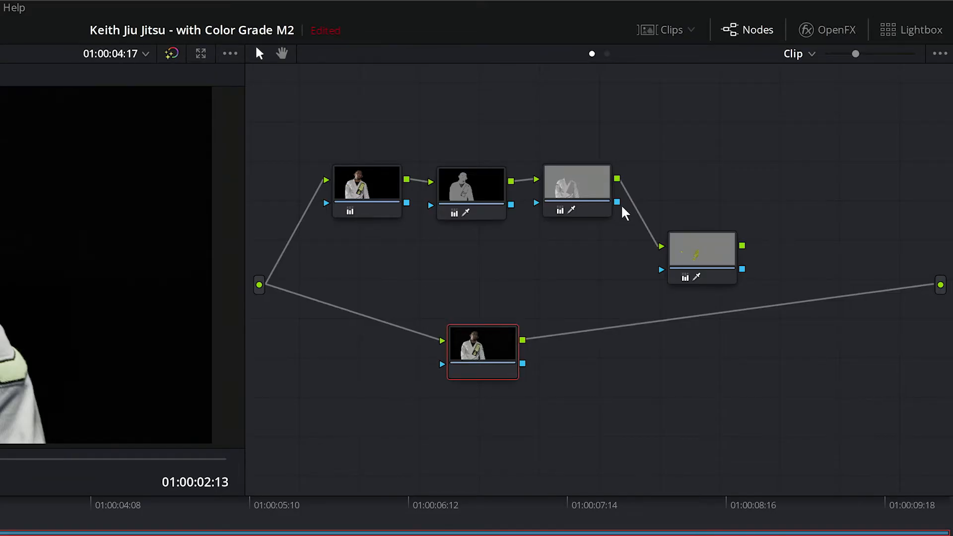
# Apply the Face Refinement OpenFX effect to the bottom node and turn off its face overlay
pyautogui.click(827, 29)
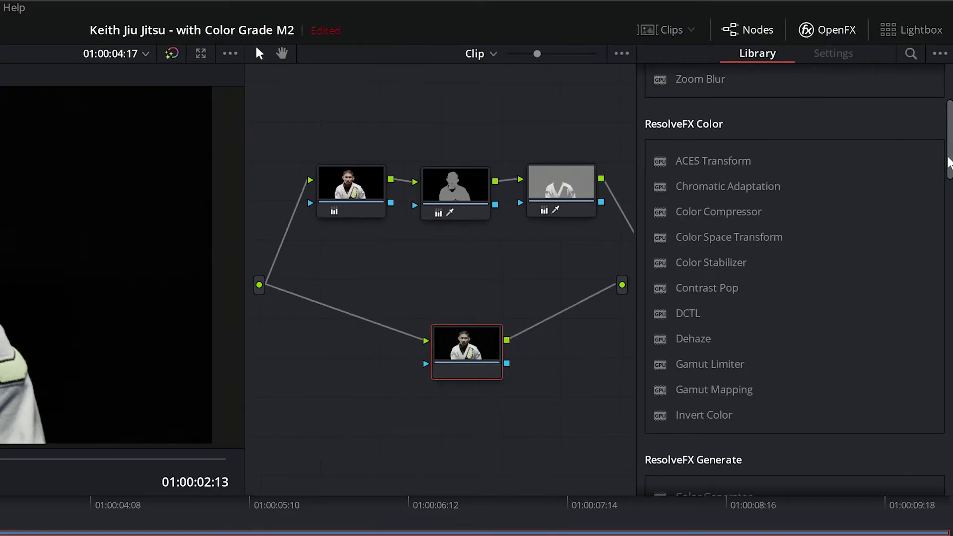
pyautogui.scroll(-3)
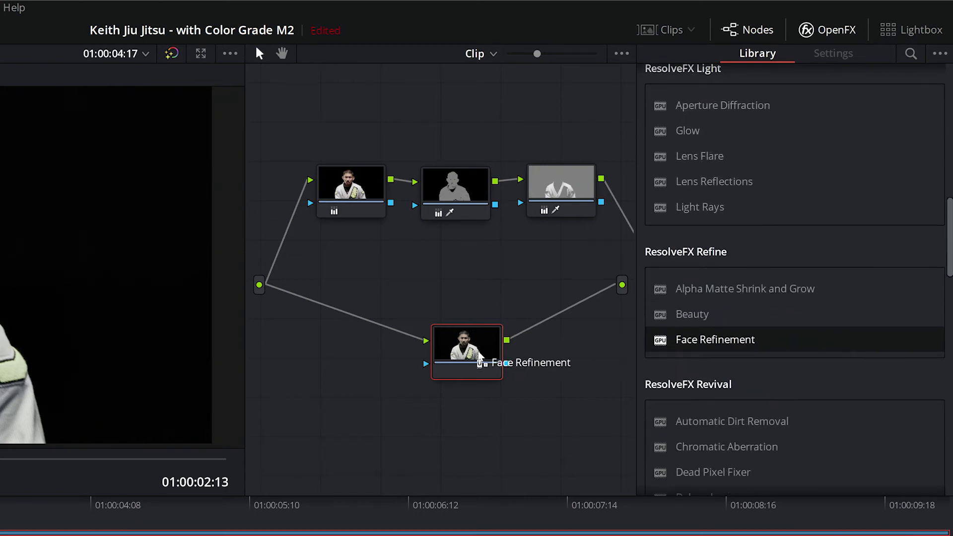
pyautogui.click(833, 53)
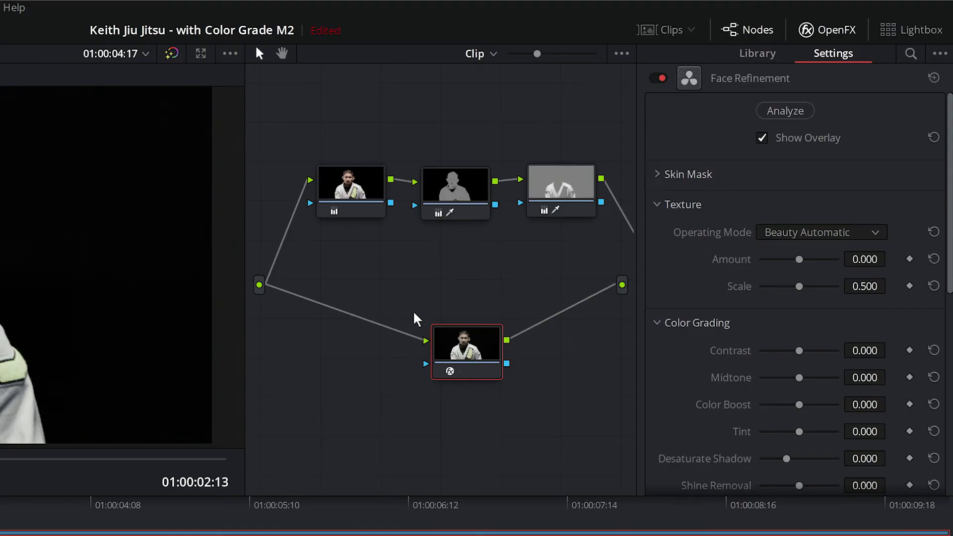
pyautogui.click(785, 110)
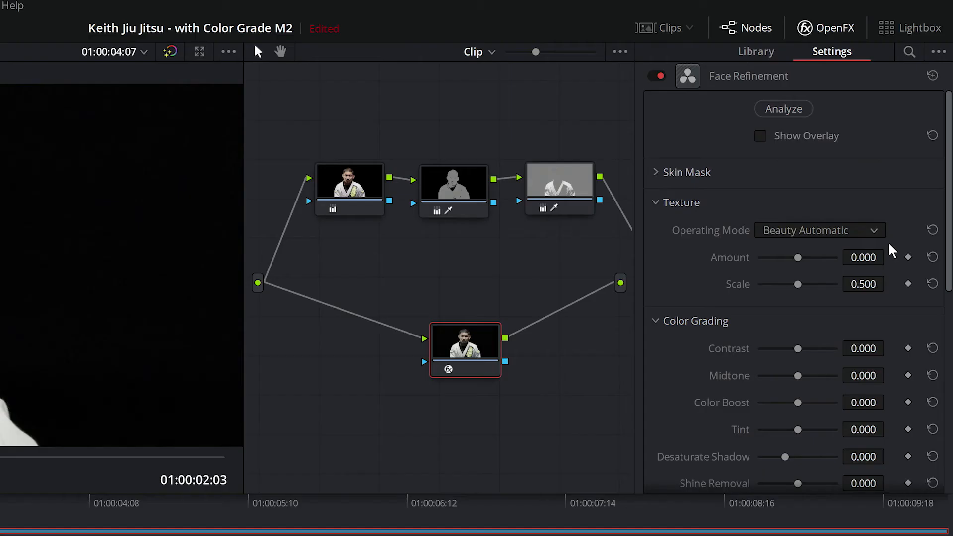
# Set Face Refinement to Beauty Advanced and lower Smoothing Threshold to -0.653
pyautogui.click(819, 229)
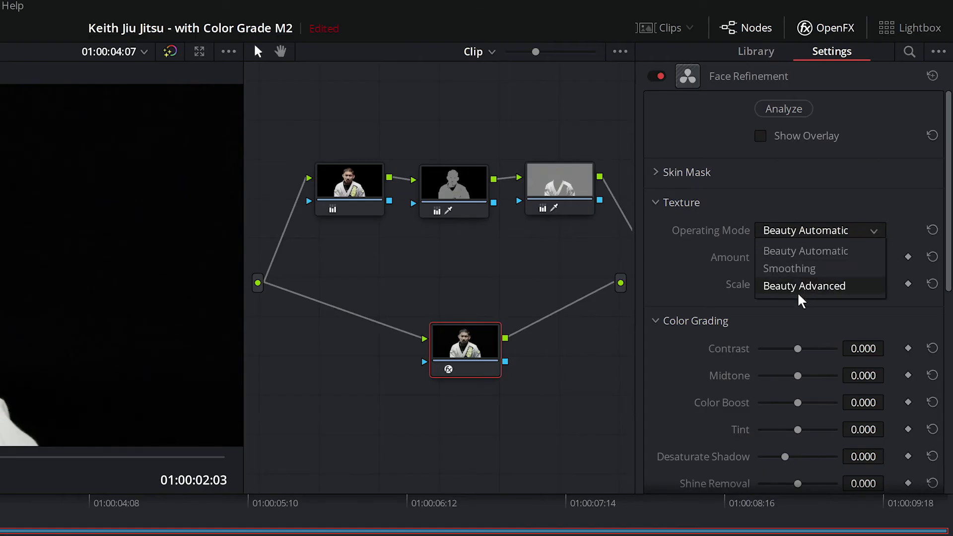
pyautogui.click(804, 286)
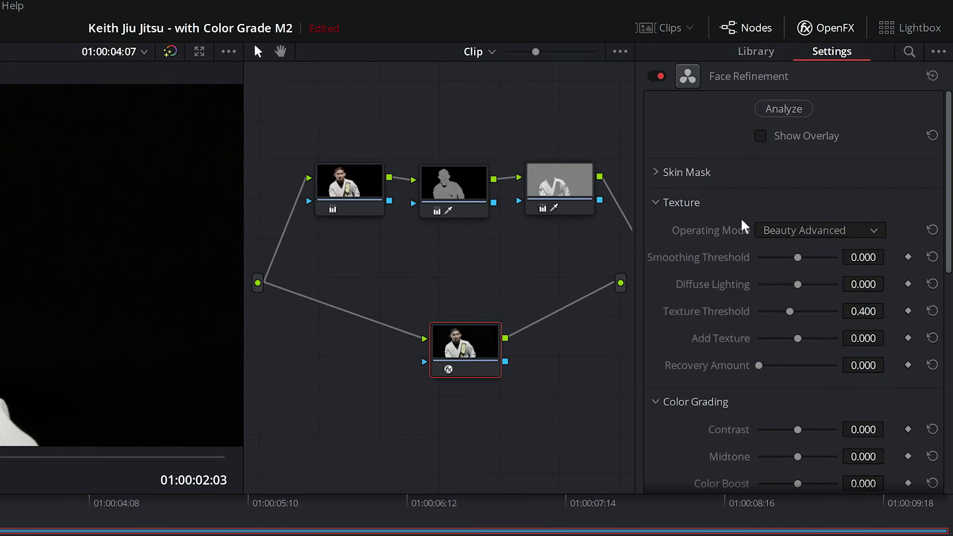
pyautogui.moveTo(799, 261)
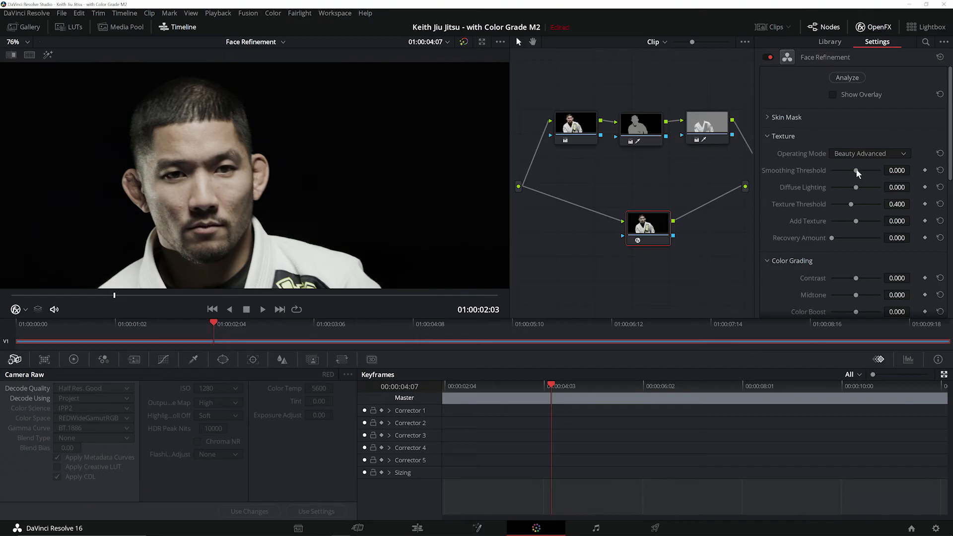
pyautogui.moveTo(857, 169); pyautogui.dragTo(842, 170)
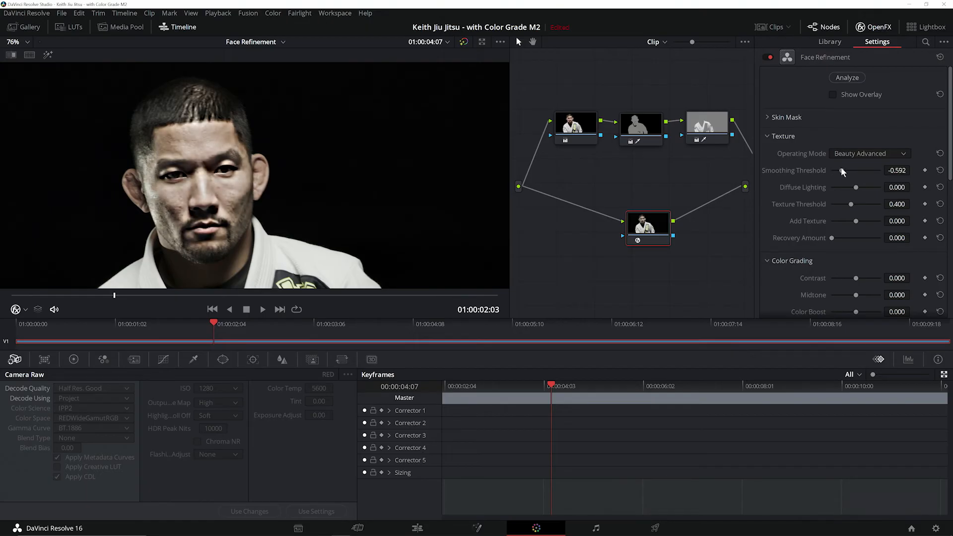
pyautogui.moveTo(843, 170); pyautogui.dragTo(841, 169)
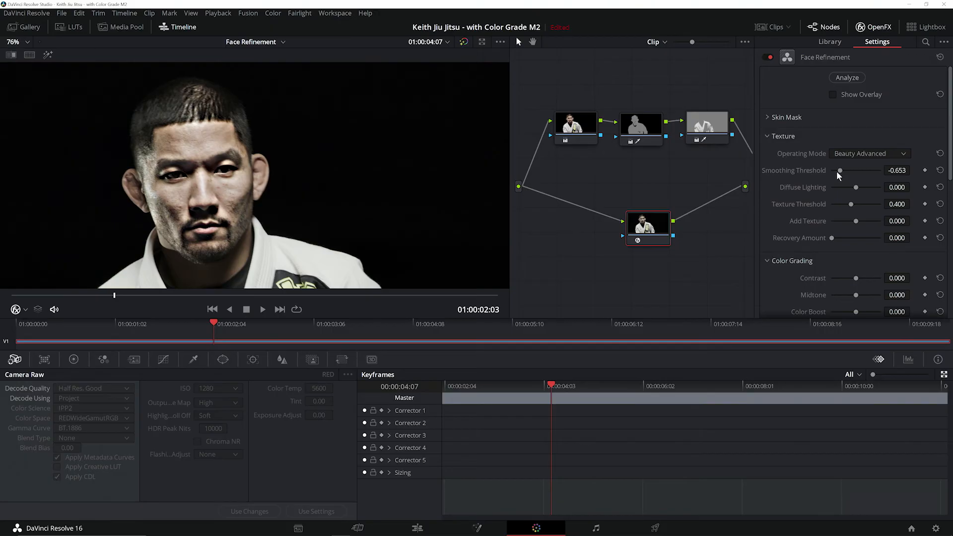
# Lower Diffuse Lighting to -1.388 and raise Add Texture to 1.164 for a gritty face
pyautogui.moveTo(855, 188); pyautogui.dragTo(841, 188)
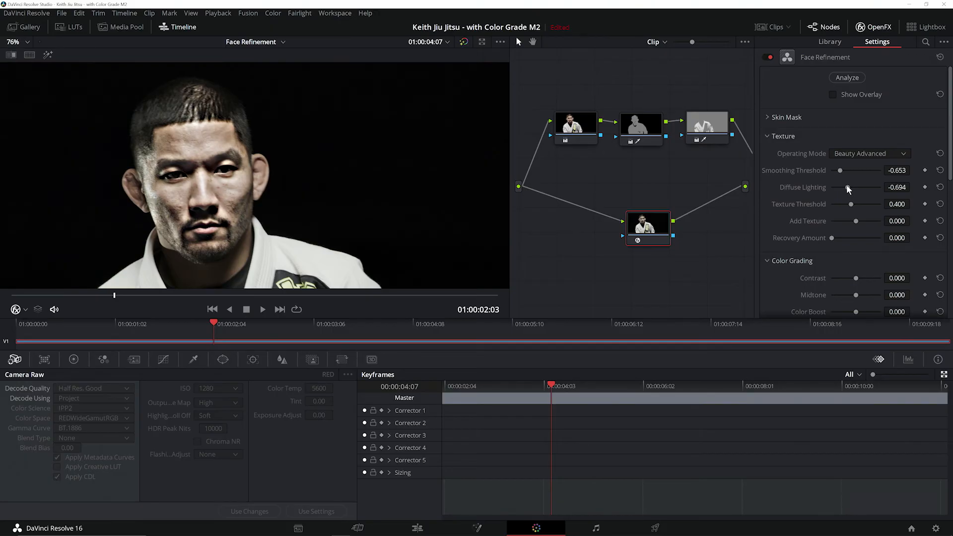
pyautogui.moveTo(856, 188); pyautogui.dragTo(838, 188)
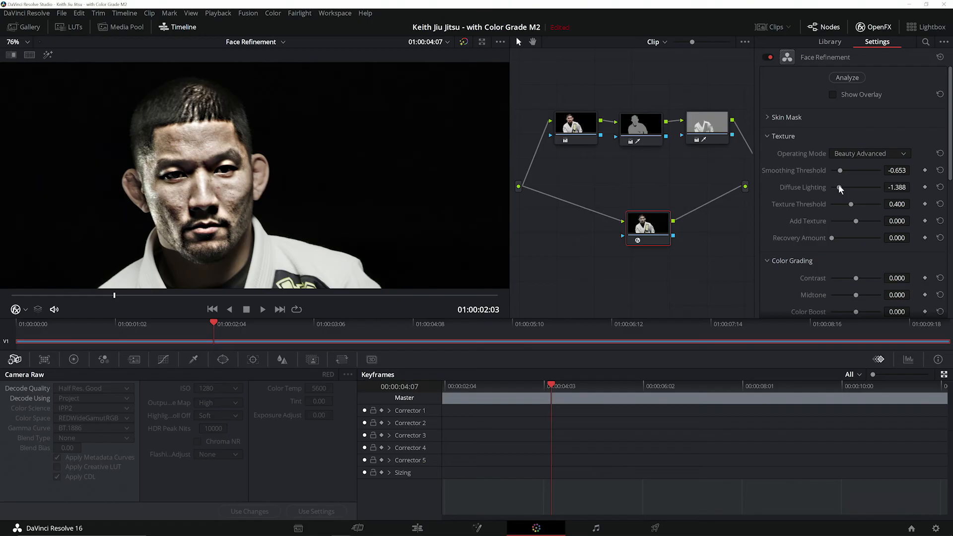
pyautogui.moveTo(854, 226)
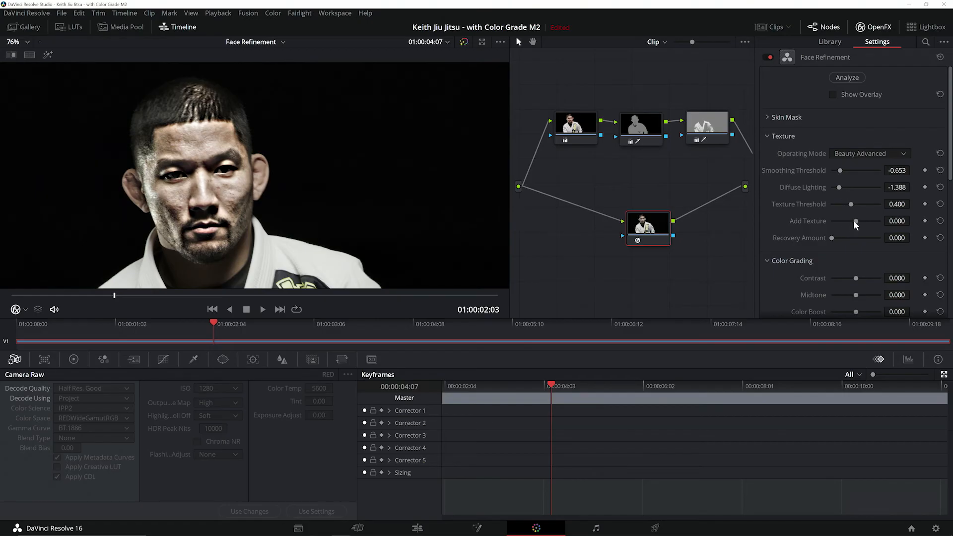
pyautogui.moveTo(855, 221); pyautogui.dragTo(866, 222)
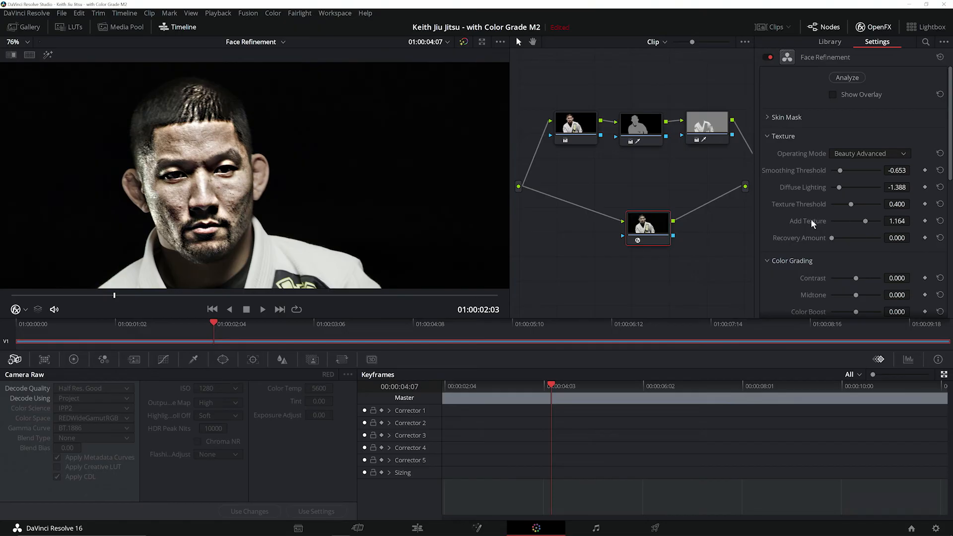
pyautogui.moveTo(828, 249)
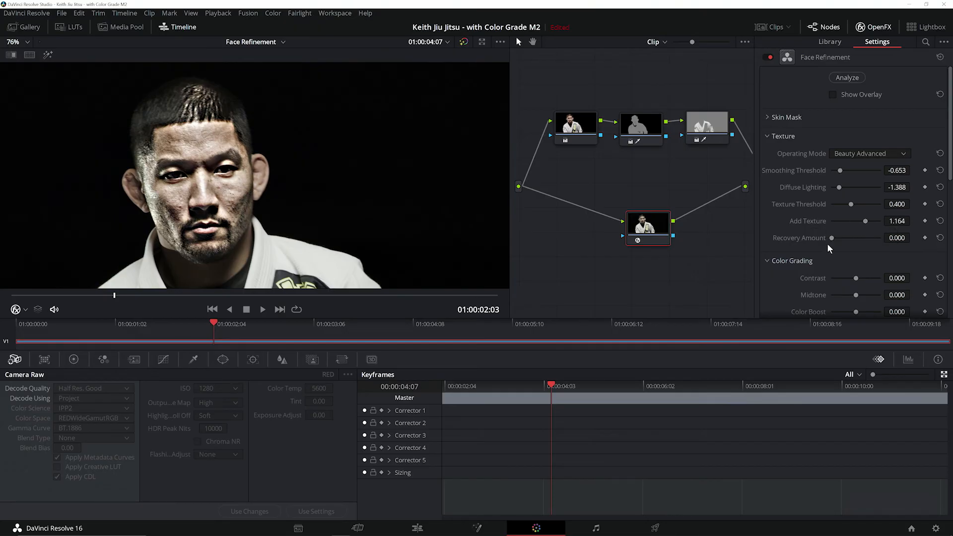
pyautogui.moveTo(832, 237); pyautogui.dragTo(839, 237)
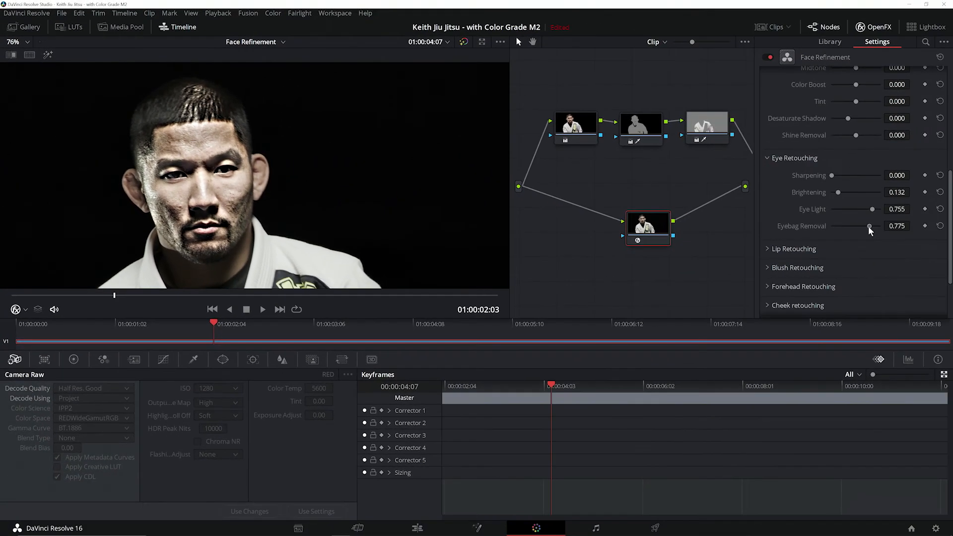
# Raise eyebag removal to 0.775 to soften the bags under the fighter's eyes
pyautogui.moveTo(870, 225); pyautogui.dragTo(871, 225)
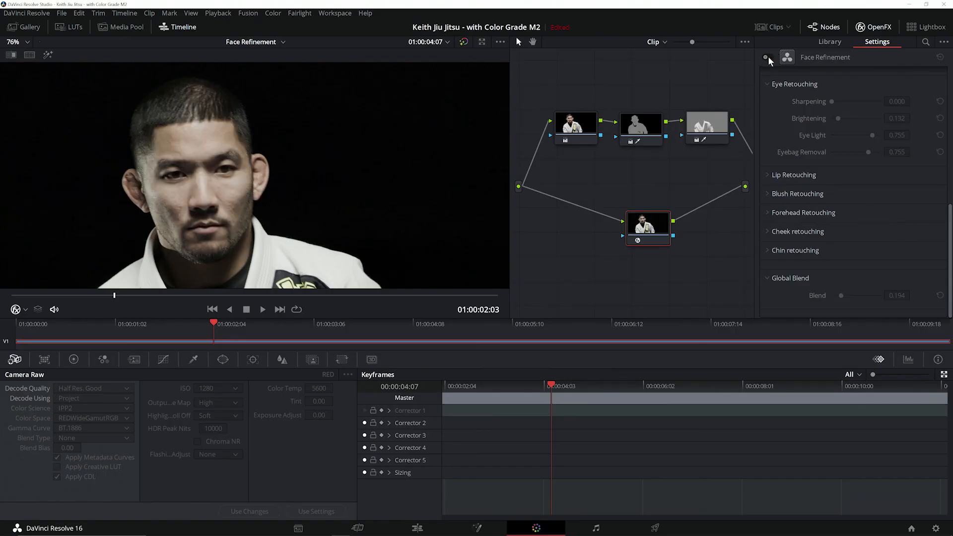
# Toggle Face Refinement back on to restore the fighter's harsh textured look
pyautogui.click(767, 58)
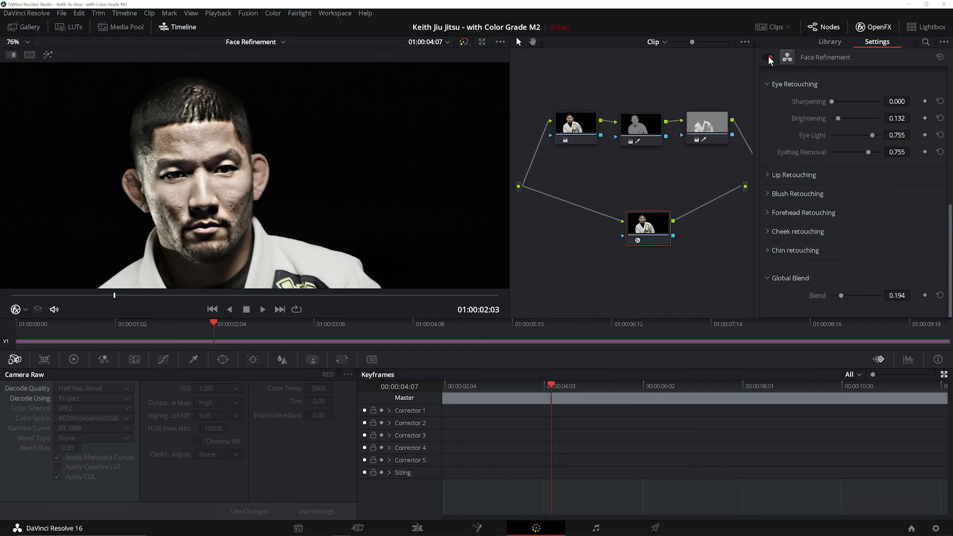
pyautogui.click(770, 58)
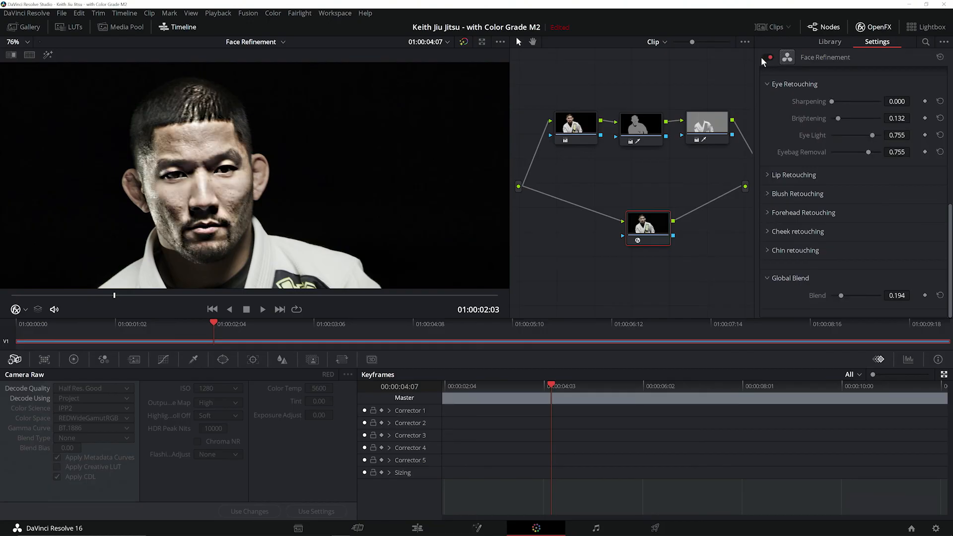